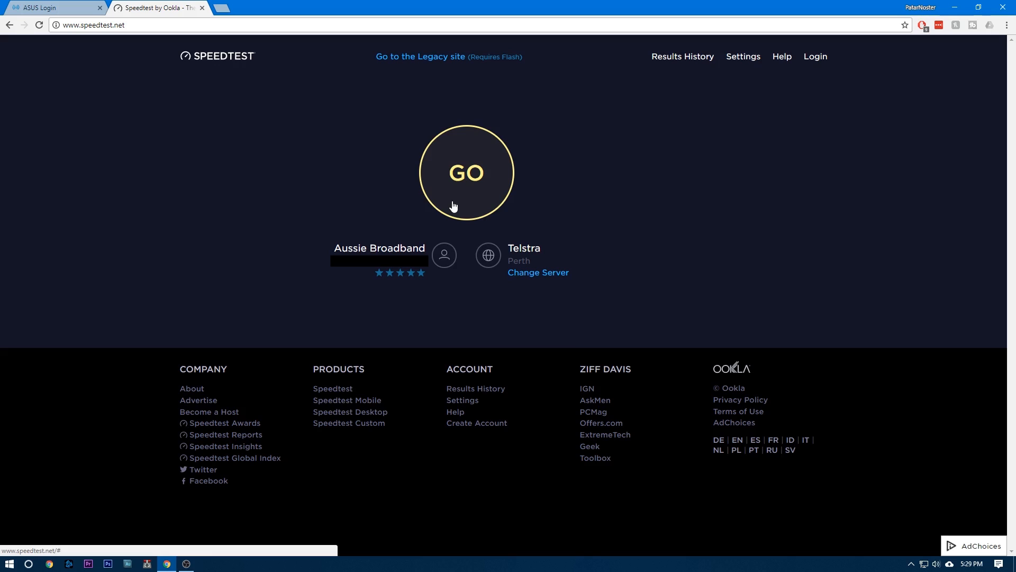
{"action": "mouse_move", "coordinate": [476, 229]}
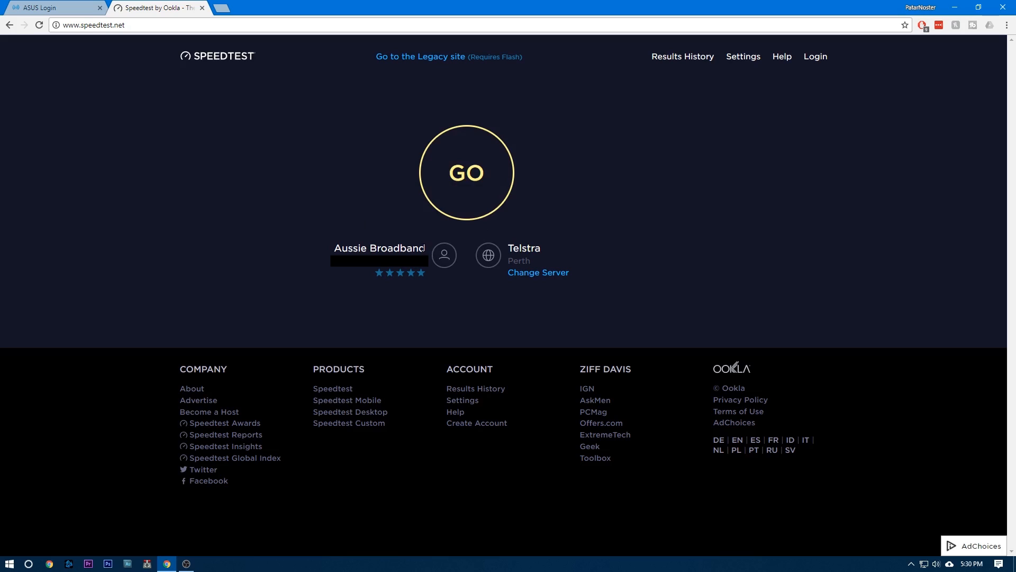
{"action": "mouse_move", "coordinate": [466, 172]}
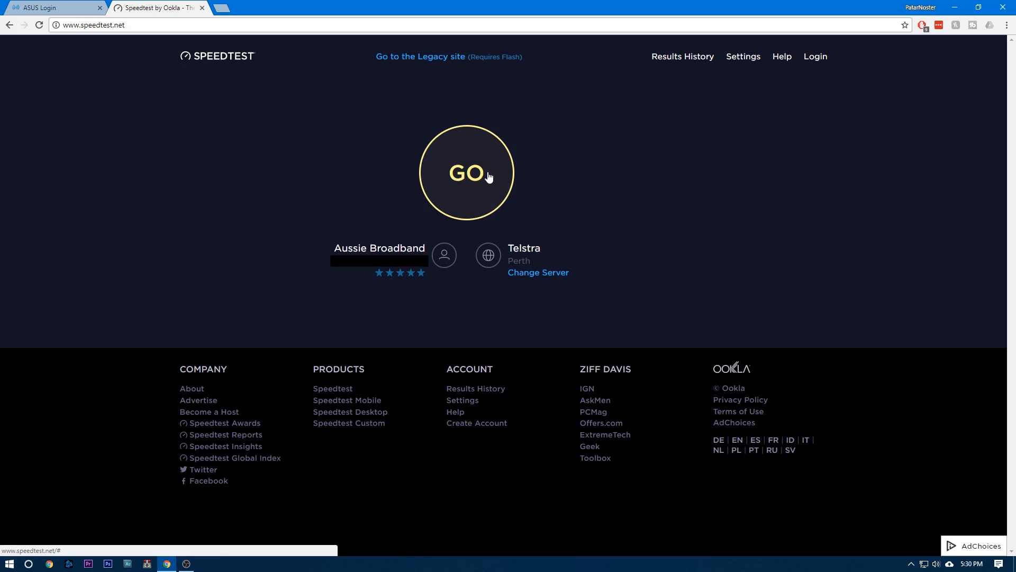
{"action": "mouse_move", "coordinate": [499, 179]}
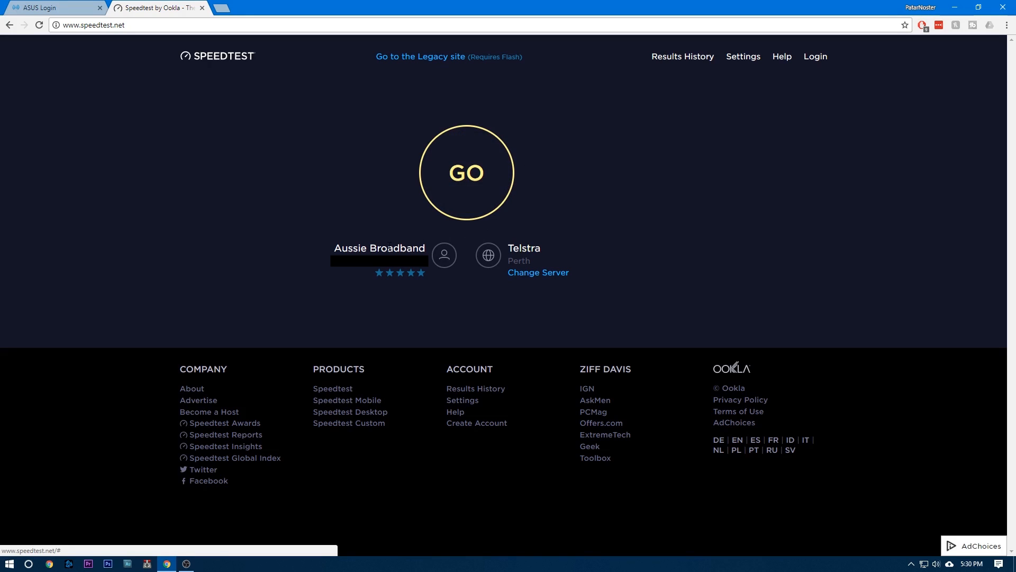
{"action": "mouse_move", "coordinate": [511, 171]}
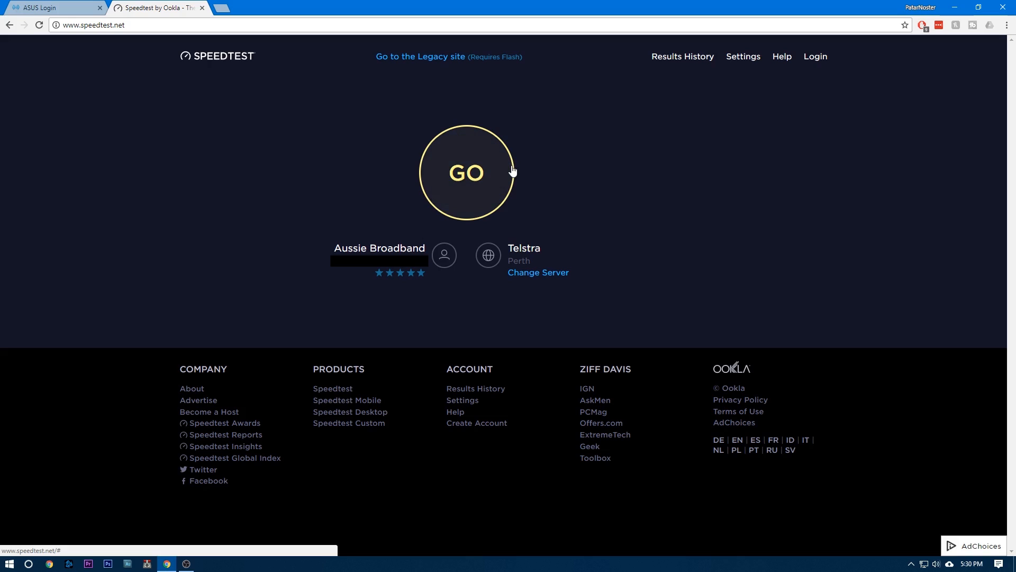
Run the Ookla speed test: 5 ms ping, 29.85 Mbps down, 18.37 Mbps up
{"action": "left_click", "coordinate": [466, 173]}
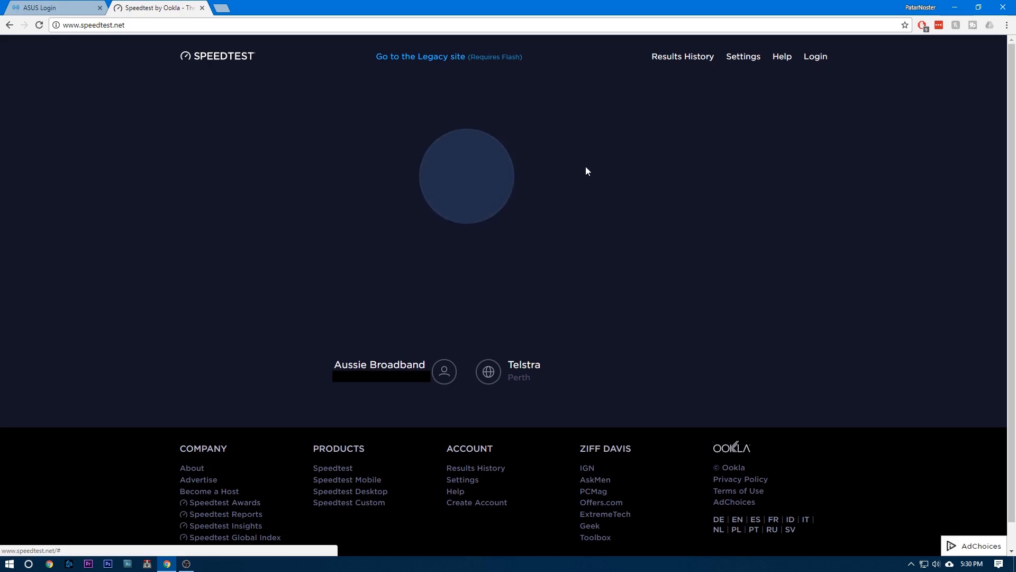
{"action": "left_click", "coordinate": [466, 175]}
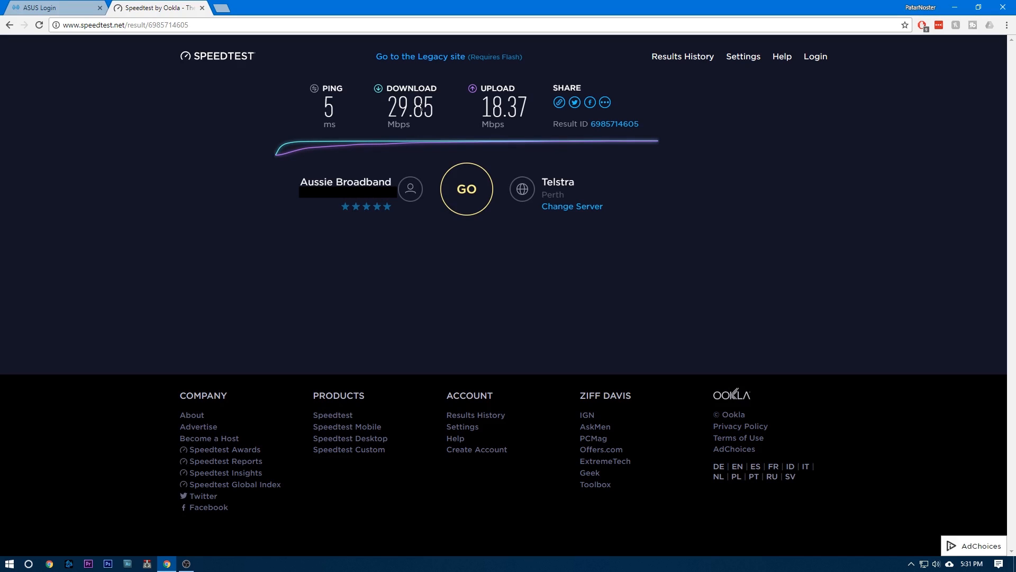
{"action": "mouse_move", "coordinate": [340, 150]}
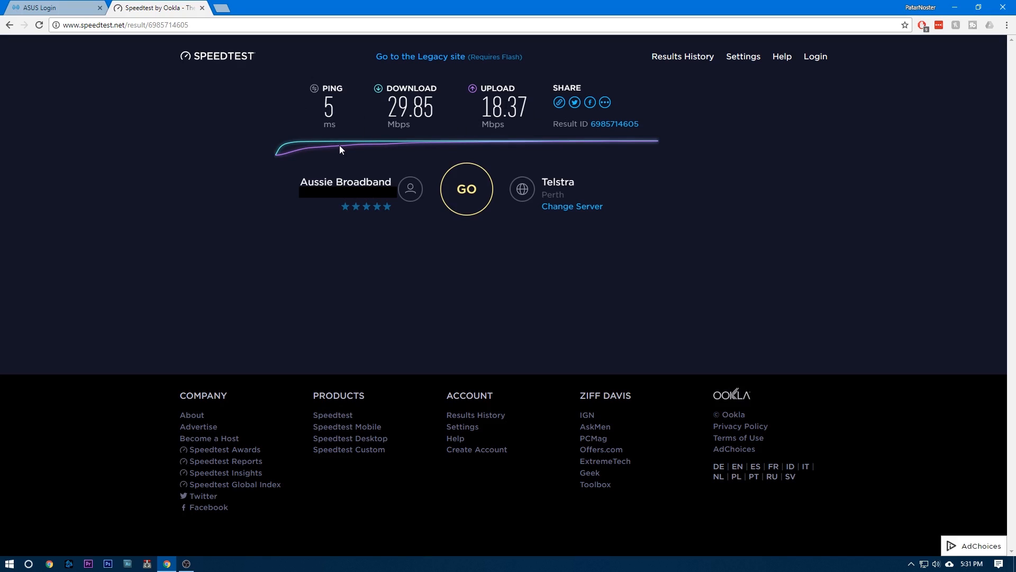
{"action": "mouse_move", "coordinate": [361, 84]}
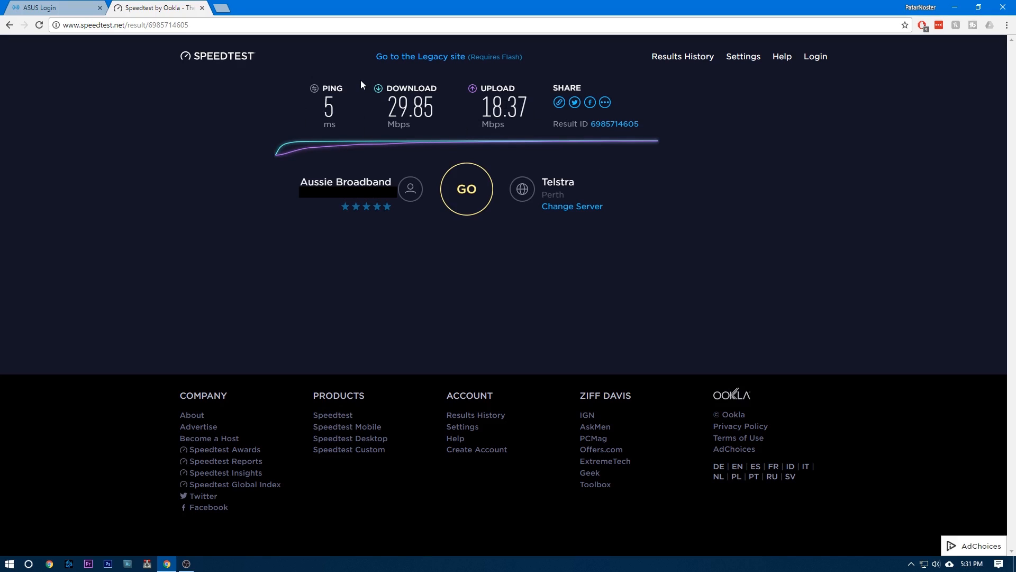
{"action": "mouse_move", "coordinate": [236, 141]}
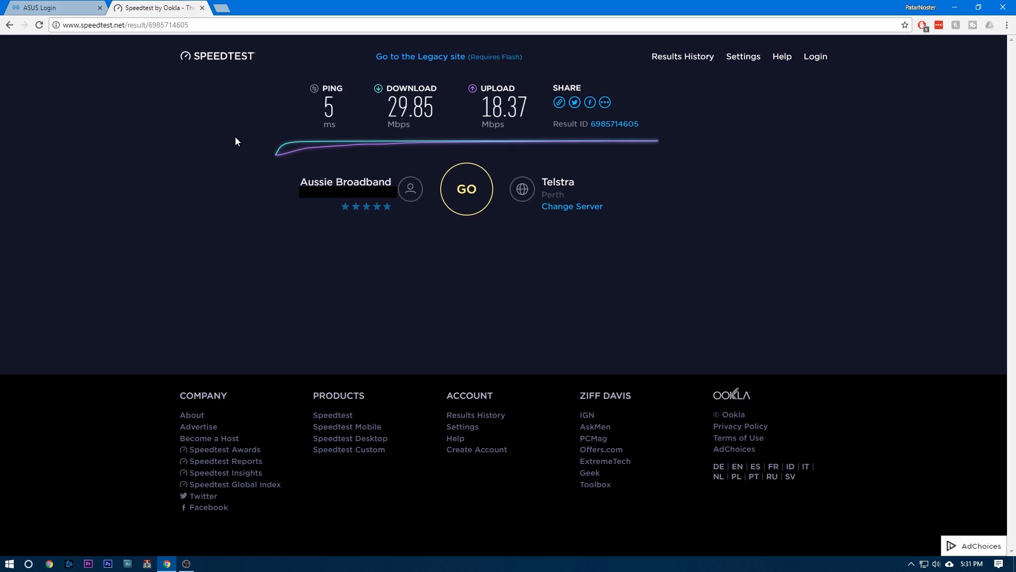
{"action": "mouse_move", "coordinate": [232, 283]}
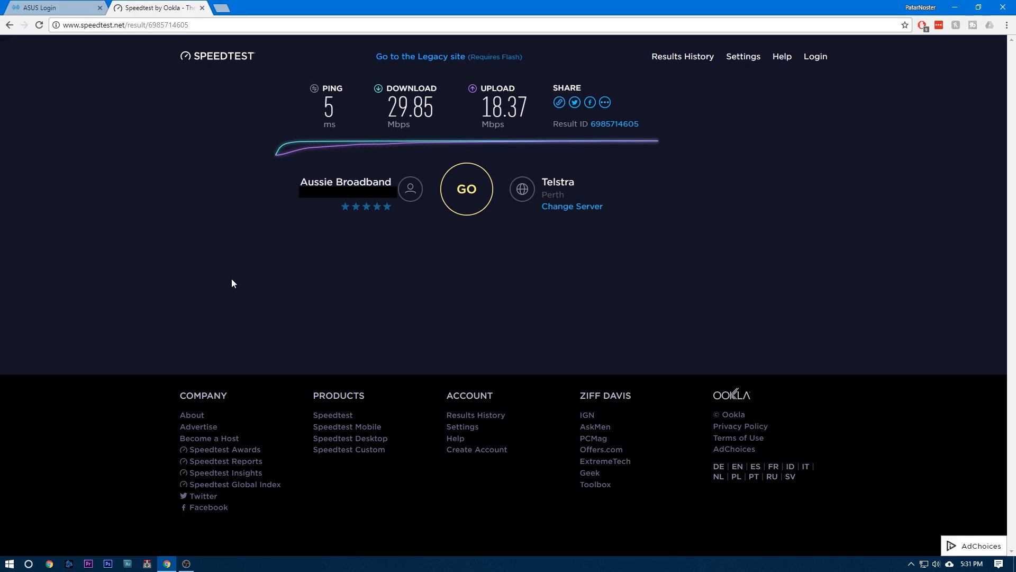
{"action": "mouse_move", "coordinate": [245, 208]}
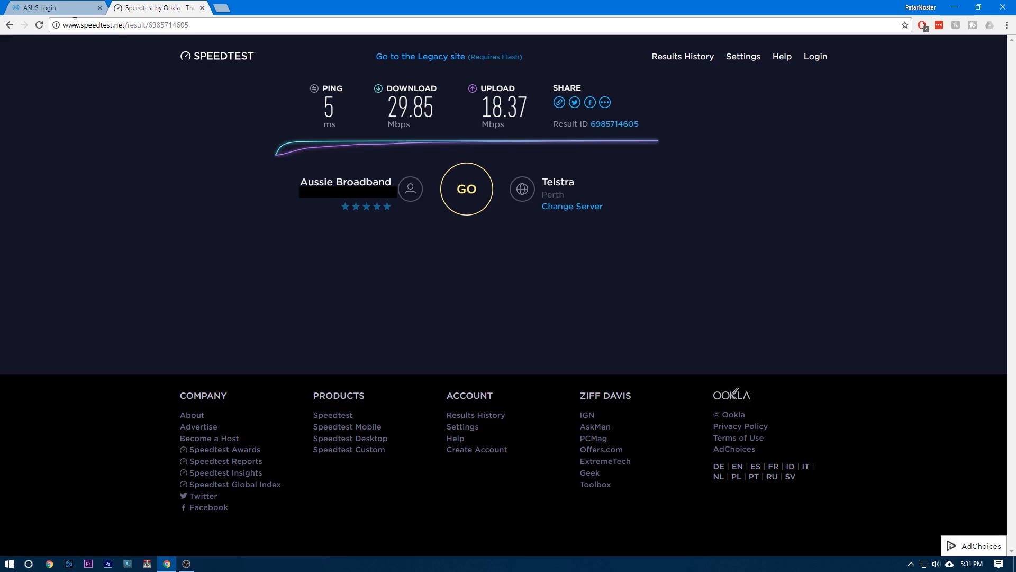
Return to the router tab and select the 192.168.0.1 address on the sign-in page
{"action": "left_click", "coordinate": [52, 7]}
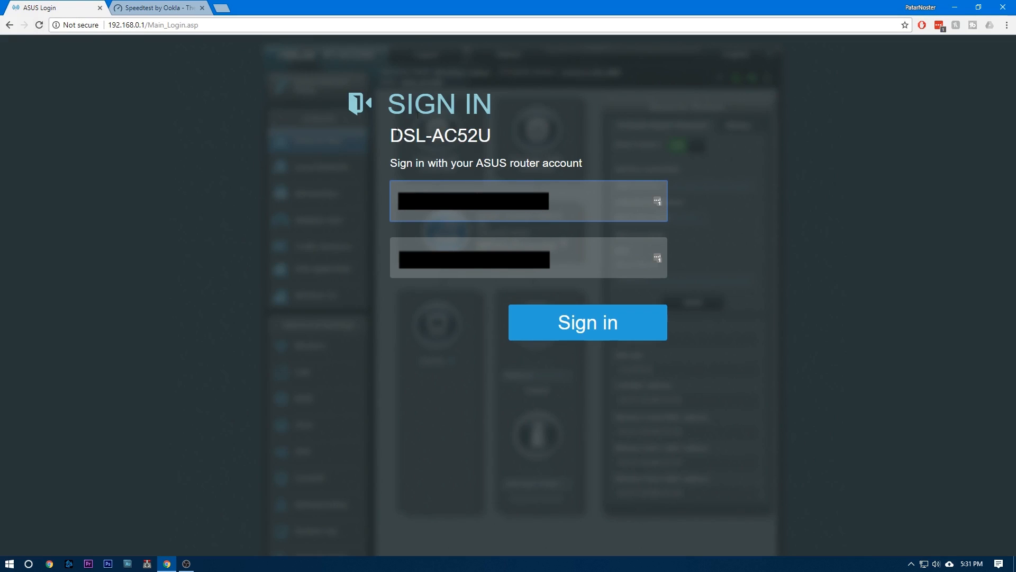
{"action": "mouse_move", "coordinate": [308, 251]}
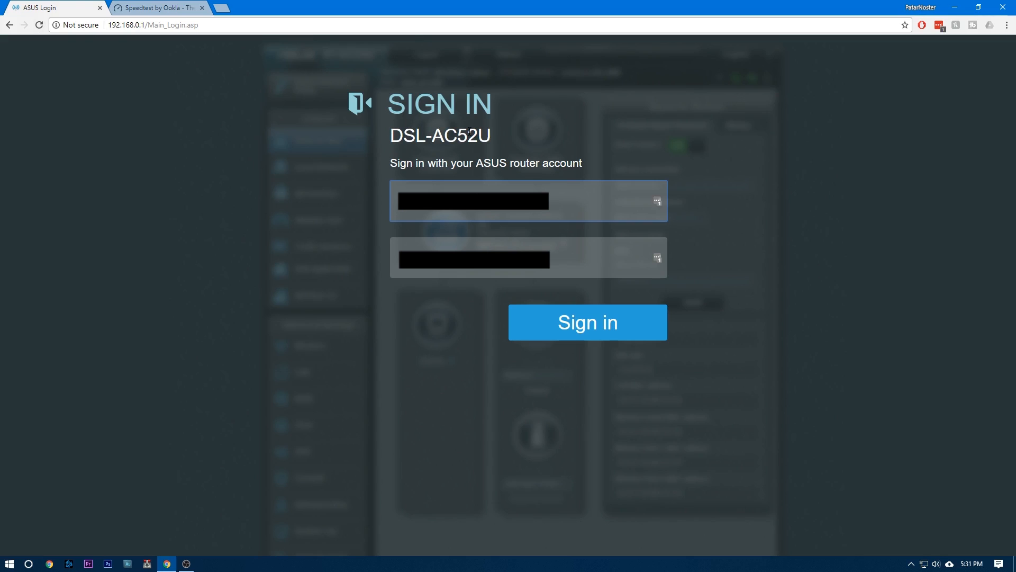
{"action": "mouse_move", "coordinate": [332, 186]}
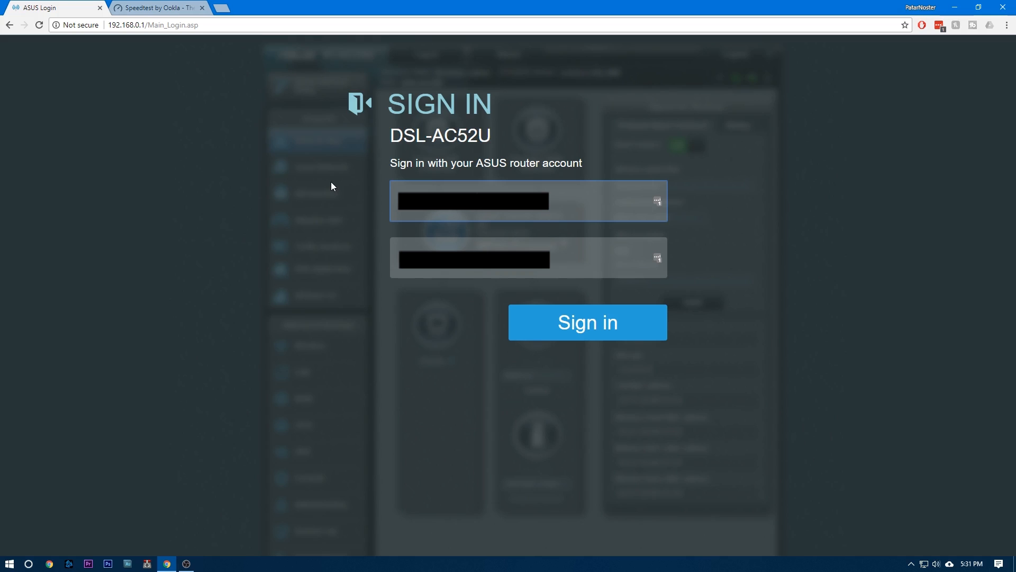
{"action": "mouse_move", "coordinate": [170, 41]}
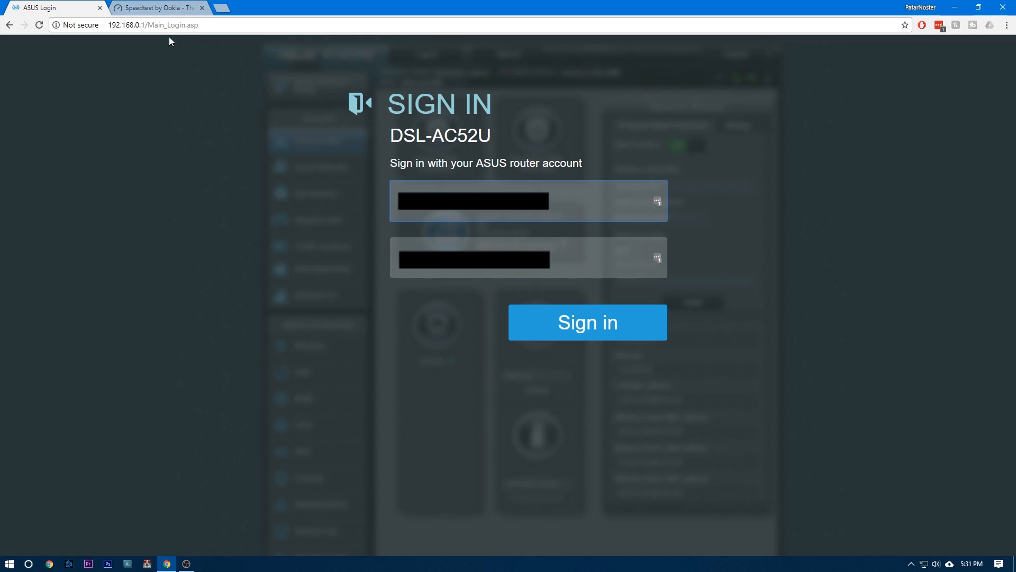
{"action": "left_click", "coordinate": [123, 25]}
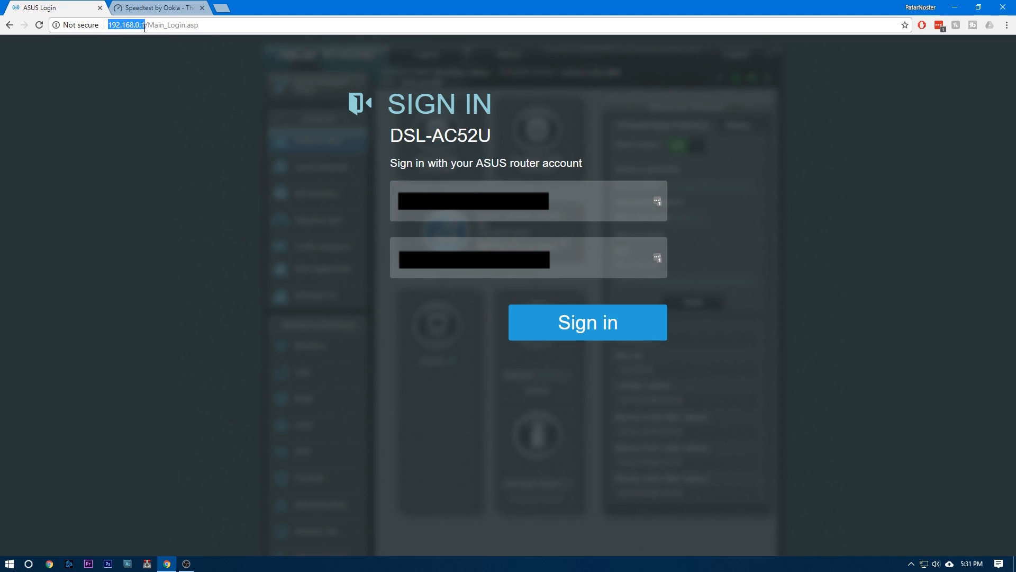
{"action": "mouse_move", "coordinate": [119, 44]}
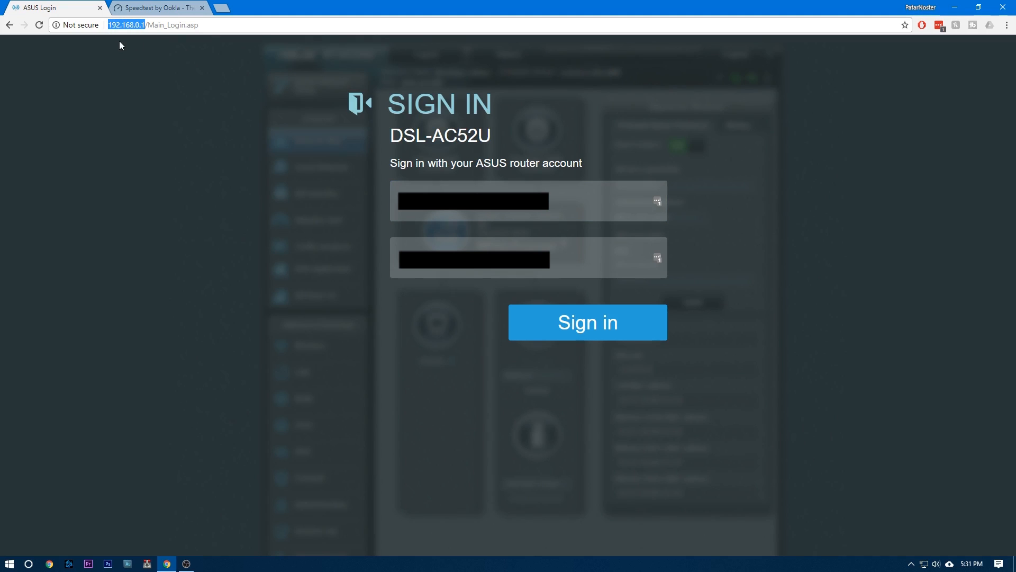
{"action": "mouse_move", "coordinate": [147, 48]}
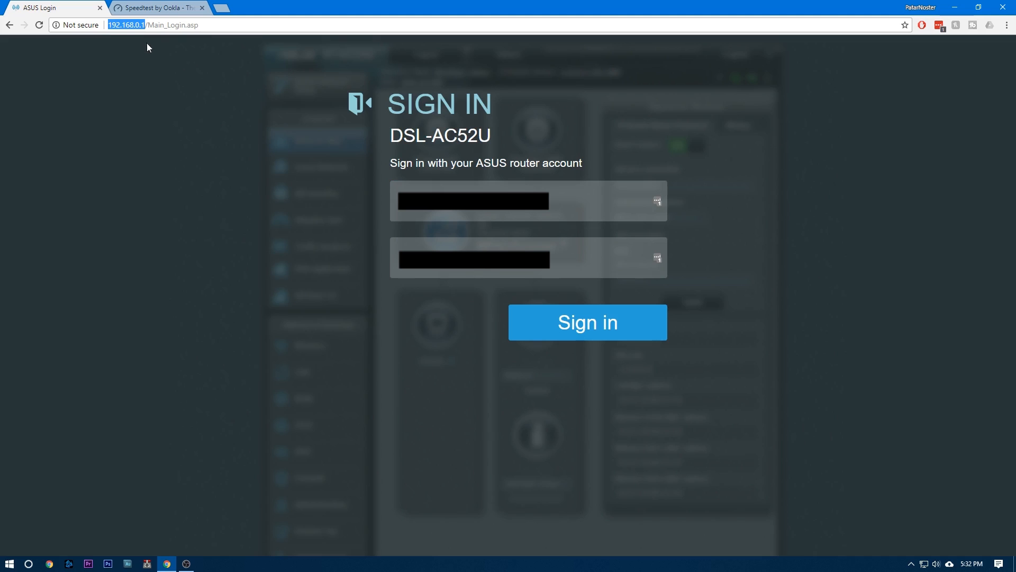
{"action": "mouse_move", "coordinate": [127, 44]}
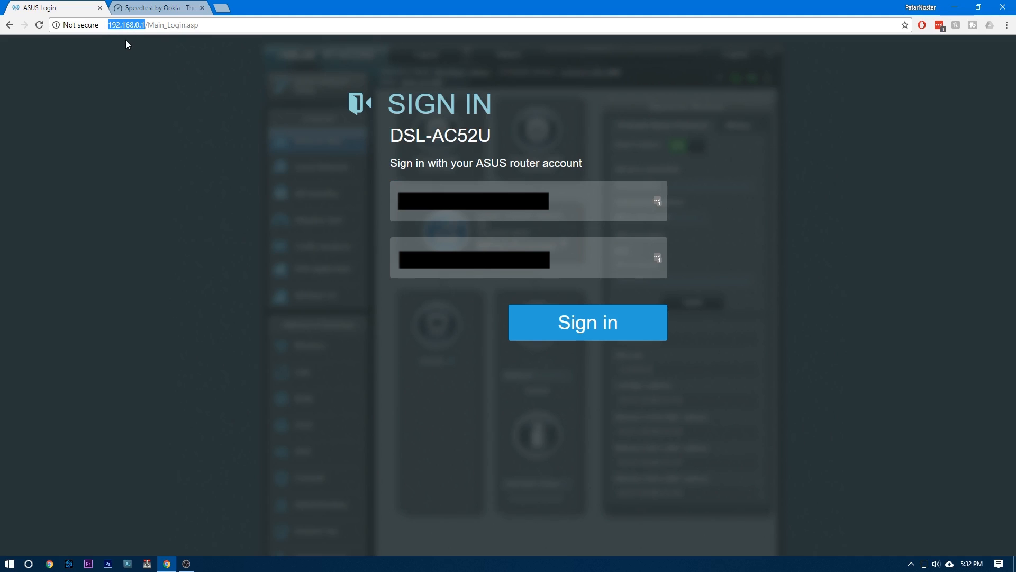
{"action": "mouse_move", "coordinate": [153, 54]}
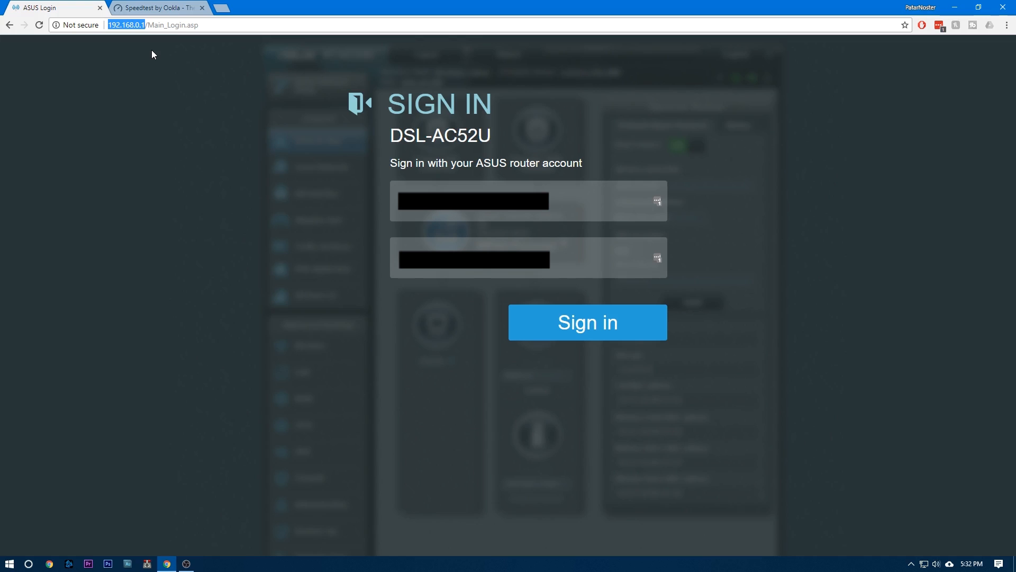
{"action": "mouse_move", "coordinate": [466, 291]}
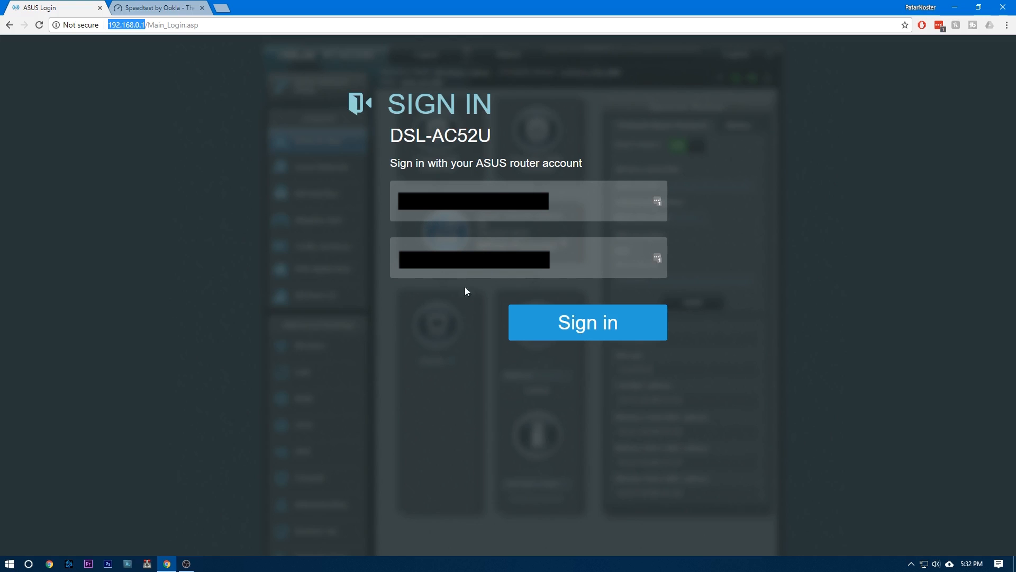
{"action": "mouse_move", "coordinate": [588, 331]}
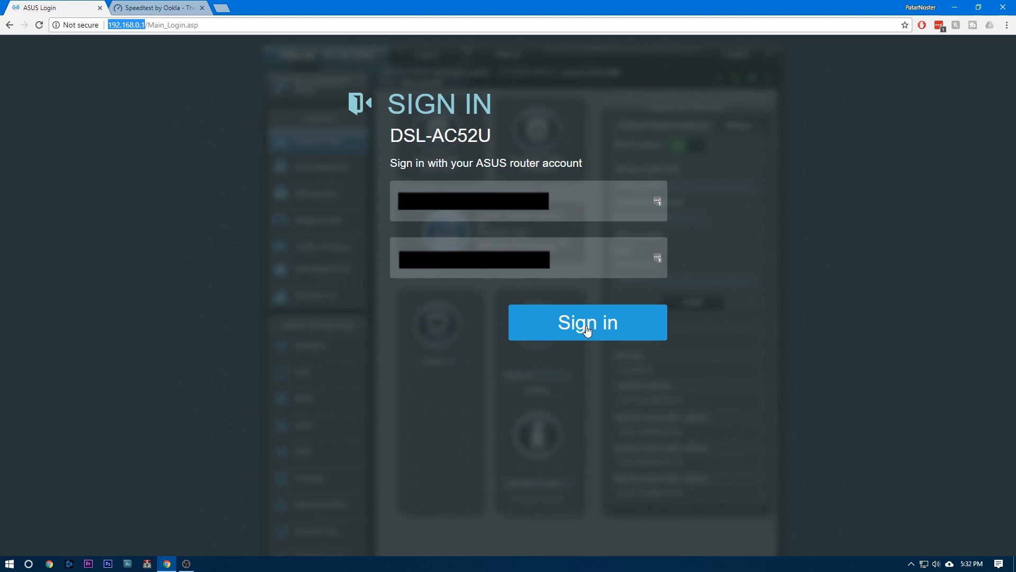
Sign in to the DSL-AC52U and land on Network Map showing Connected
{"action": "left_click", "coordinate": [586, 322]}
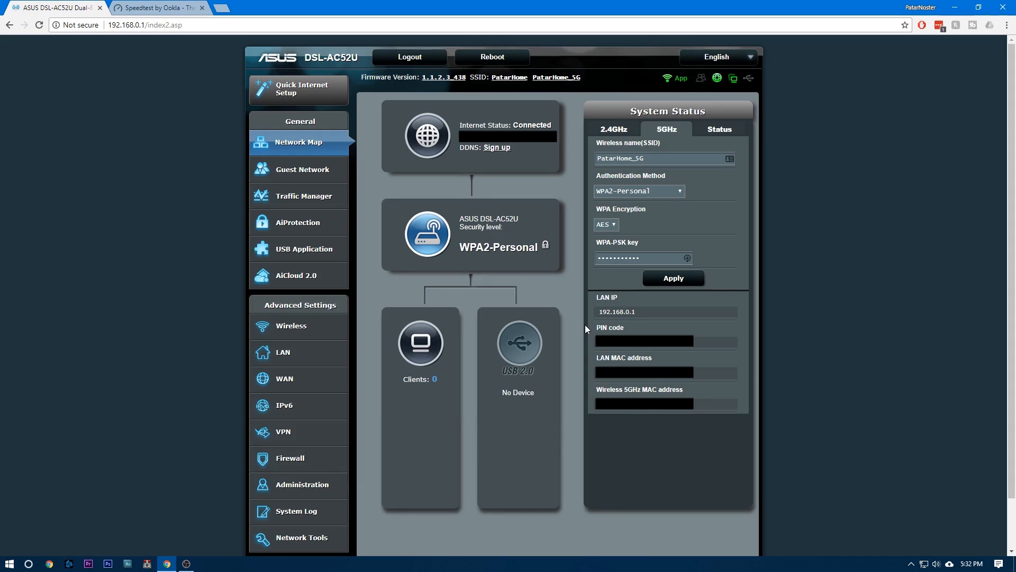
{"action": "mouse_move", "coordinate": [552, 177]}
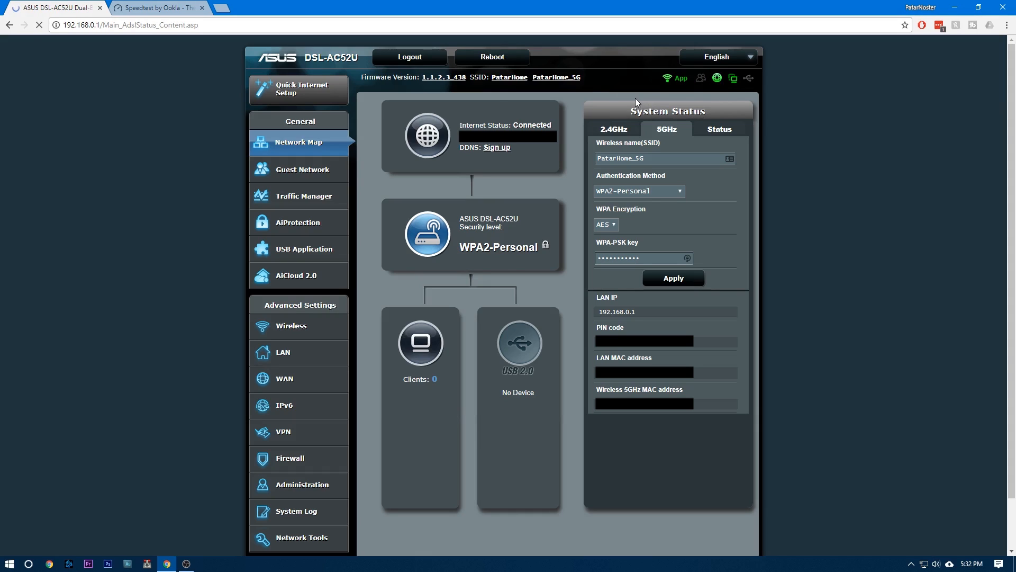
View the DSL Log's Line Stats and VDSL Band Status: 32356/19304 kbps
{"action": "left_click", "coordinate": [295, 509]}
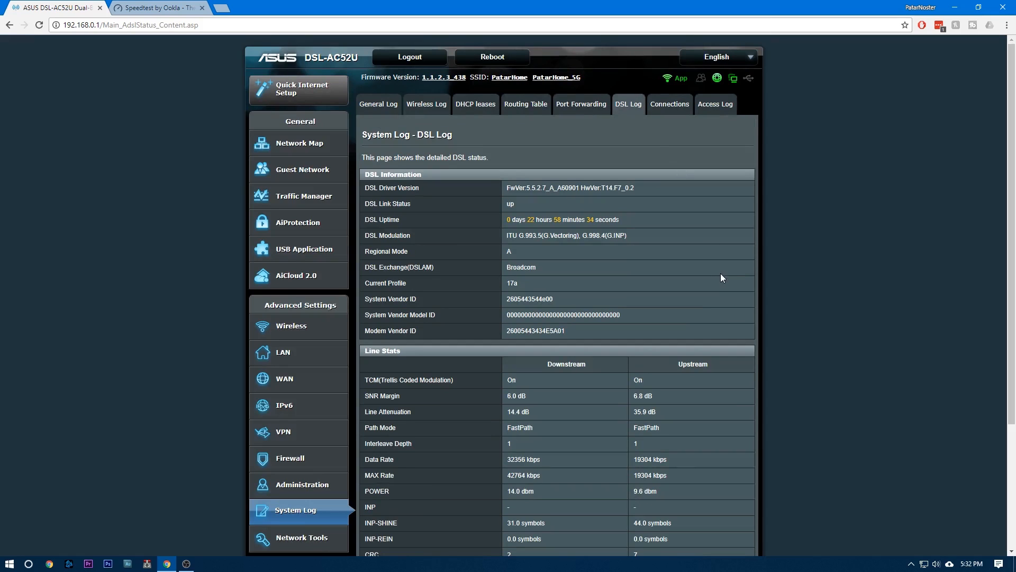
{"action": "scroll", "scroll_direction": "down", "scroll_amount": 3}
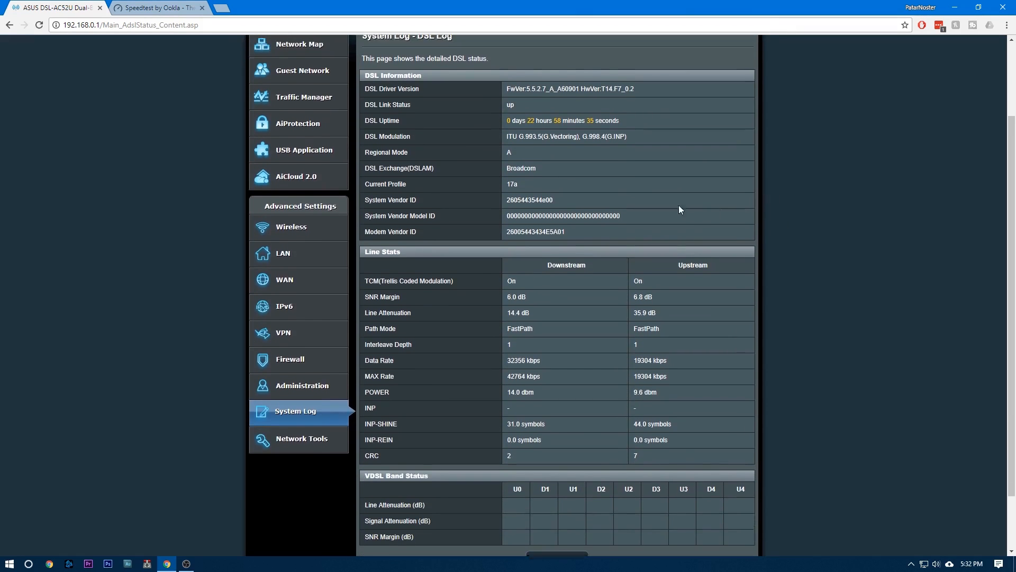
{"action": "scroll", "scroll_direction": "up", "scroll_amount": 3}
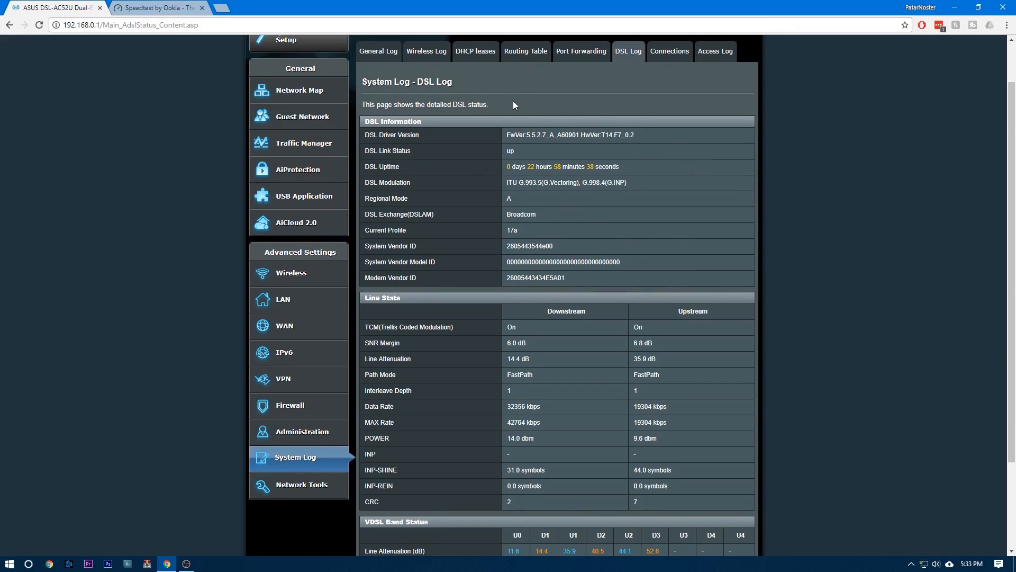
{"action": "scroll", "scroll_direction": "down", "scroll_amount": 3}
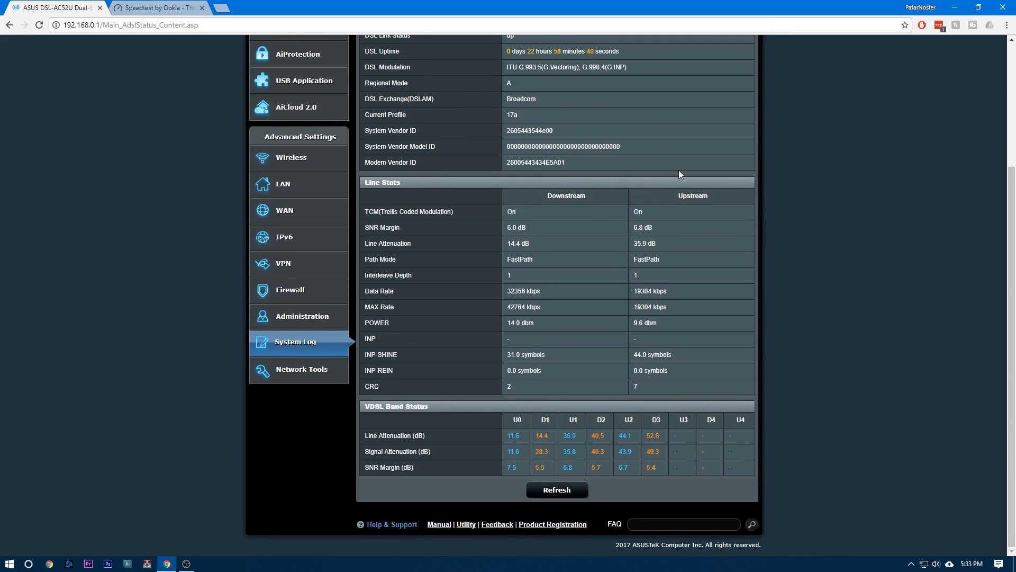
{"action": "scroll", "scroll_direction": "up", "scroll_amount": 3}
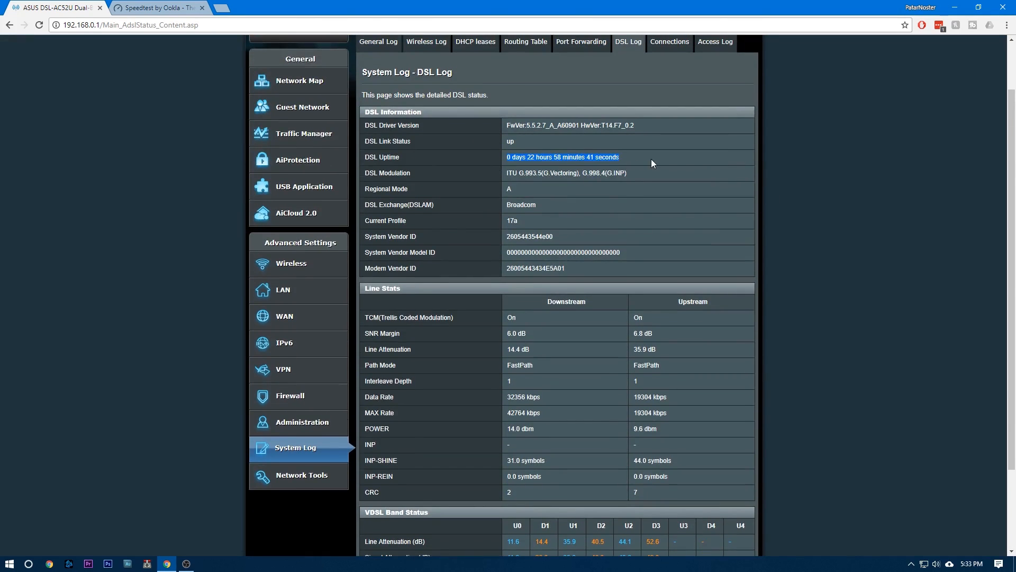
{"action": "scroll", "scroll_direction": "down", "scroll_amount": 3}
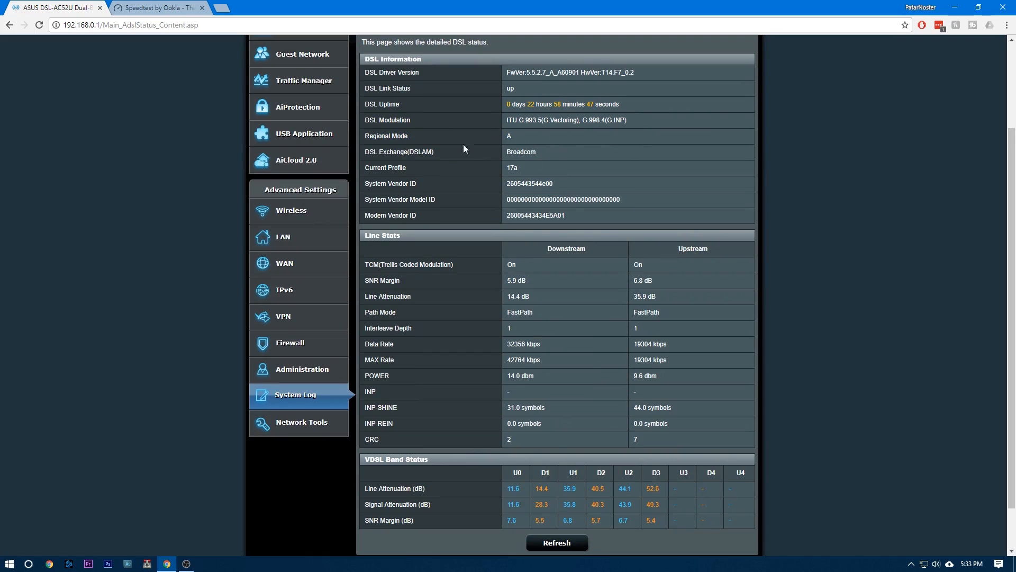
{"action": "mouse_move", "coordinate": [526, 171]}
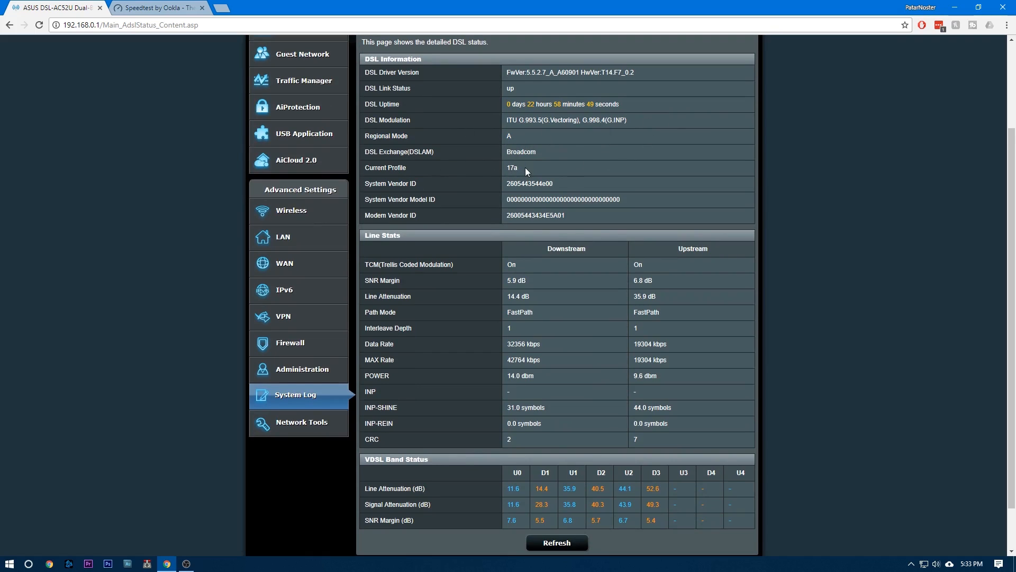
{"action": "mouse_move", "coordinate": [569, 172]}
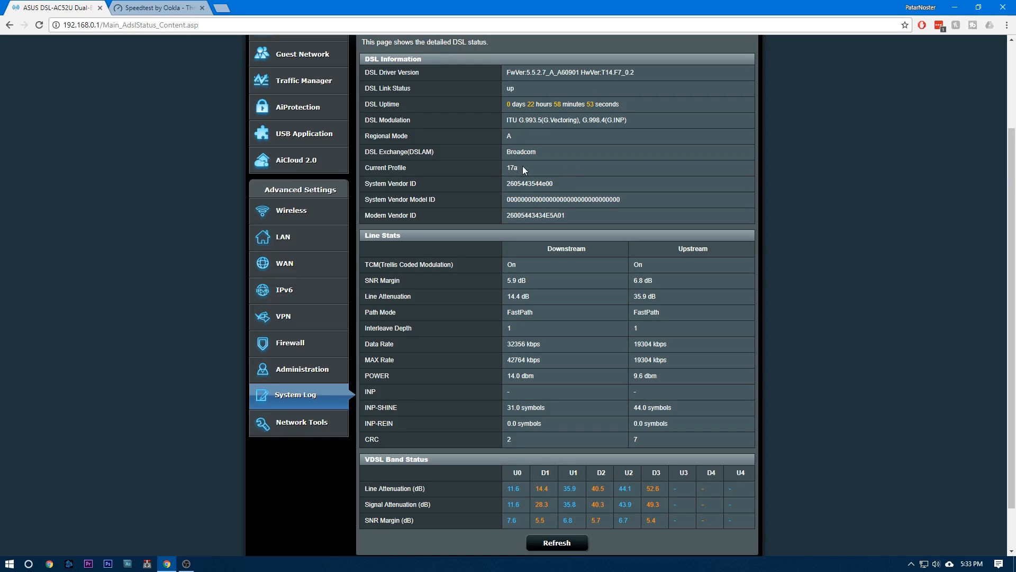
{"action": "scroll", "scroll_direction": "down", "scroll_amount": 3}
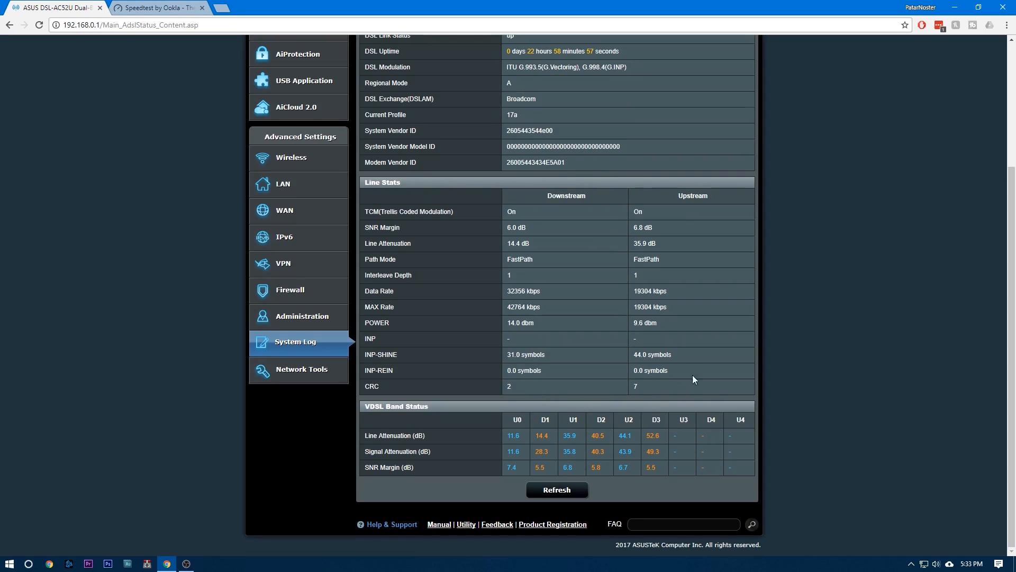
{"action": "mouse_move", "coordinate": [799, 372]}
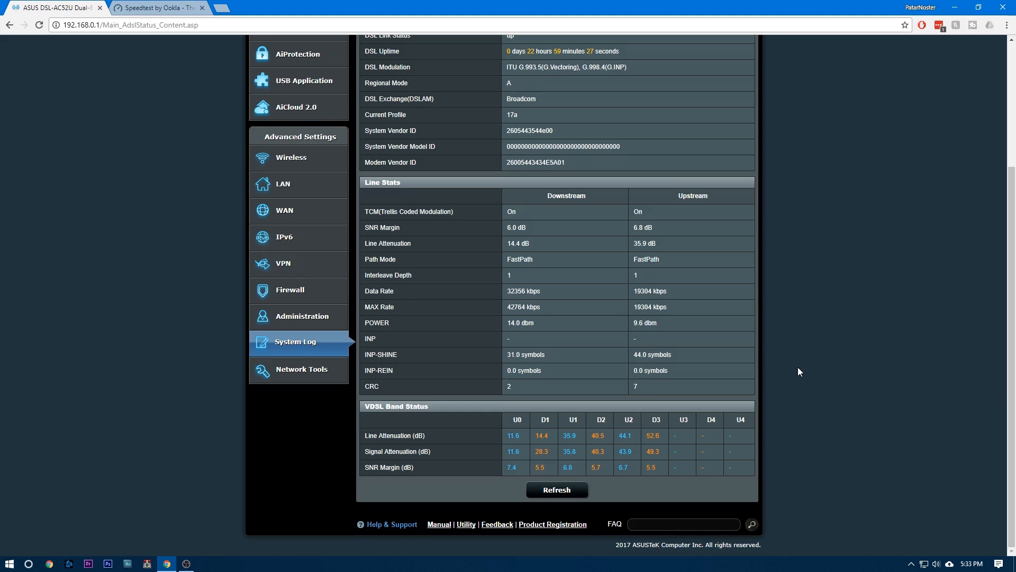
{"action": "left_click", "coordinate": [557, 489]}
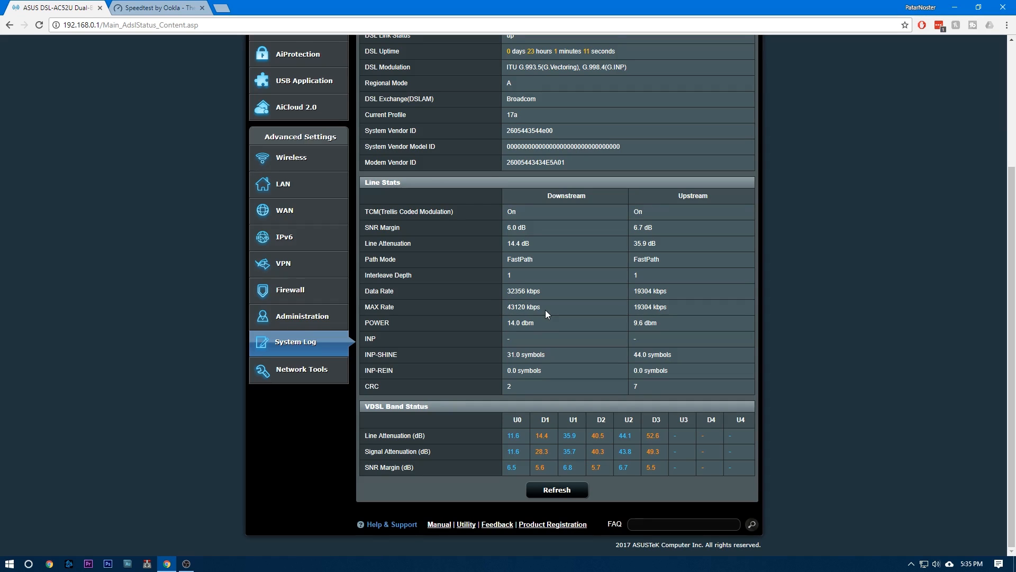
{"action": "left_click", "coordinate": [556, 489]}
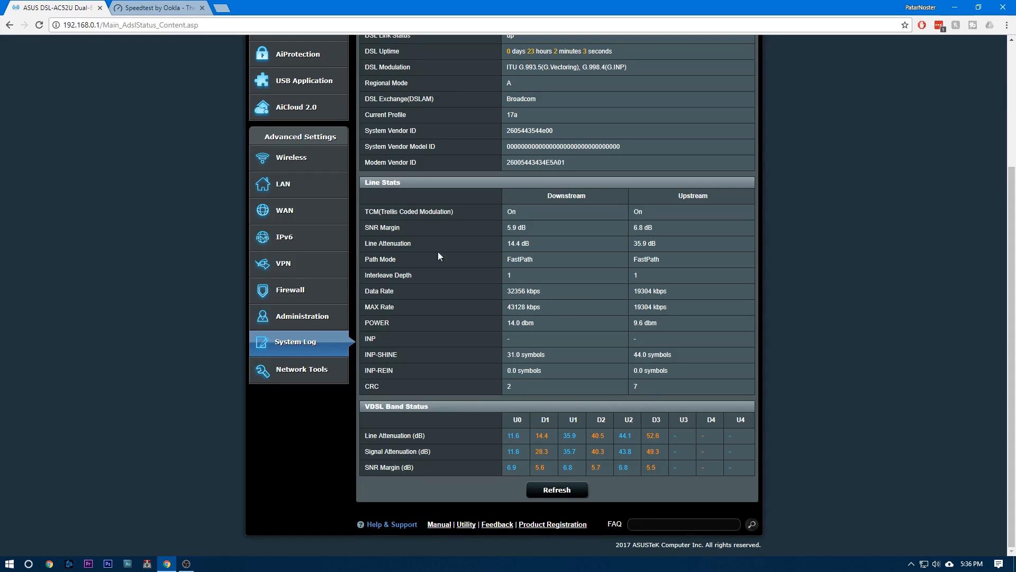
{"action": "mouse_move", "coordinate": [545, 313]}
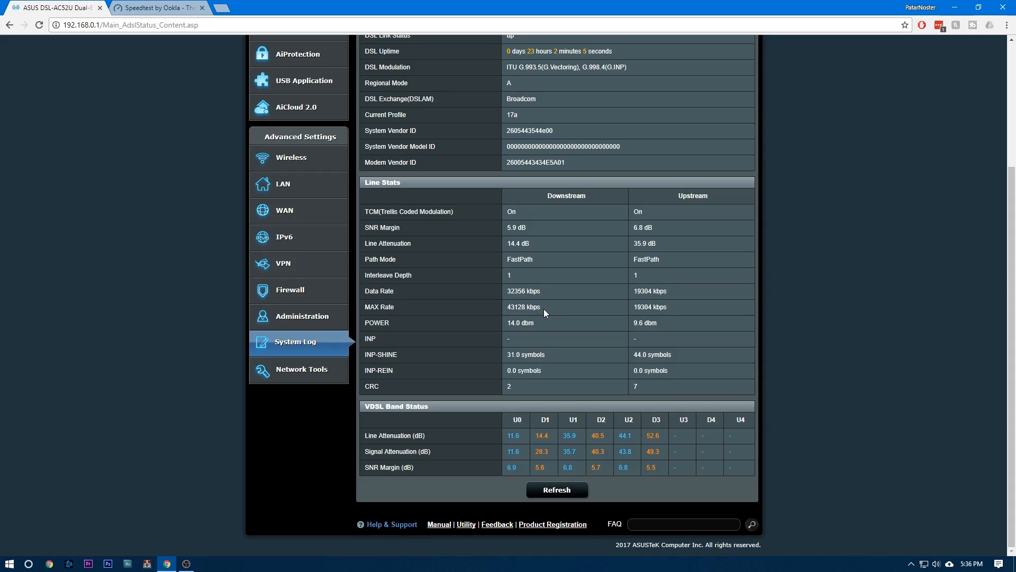
{"action": "mouse_move", "coordinate": [536, 305]}
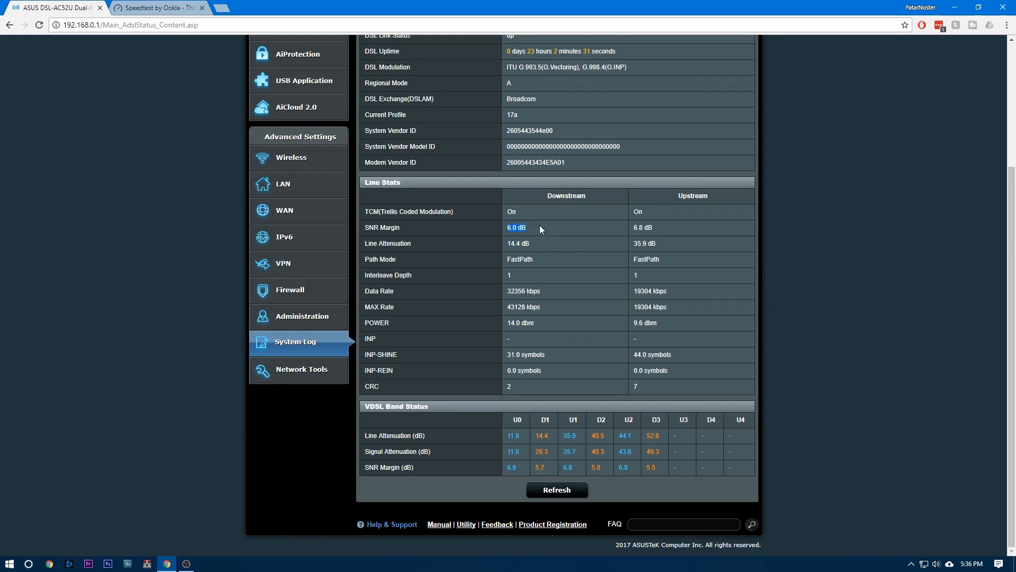
{"action": "mouse_move", "coordinate": [573, 303]}
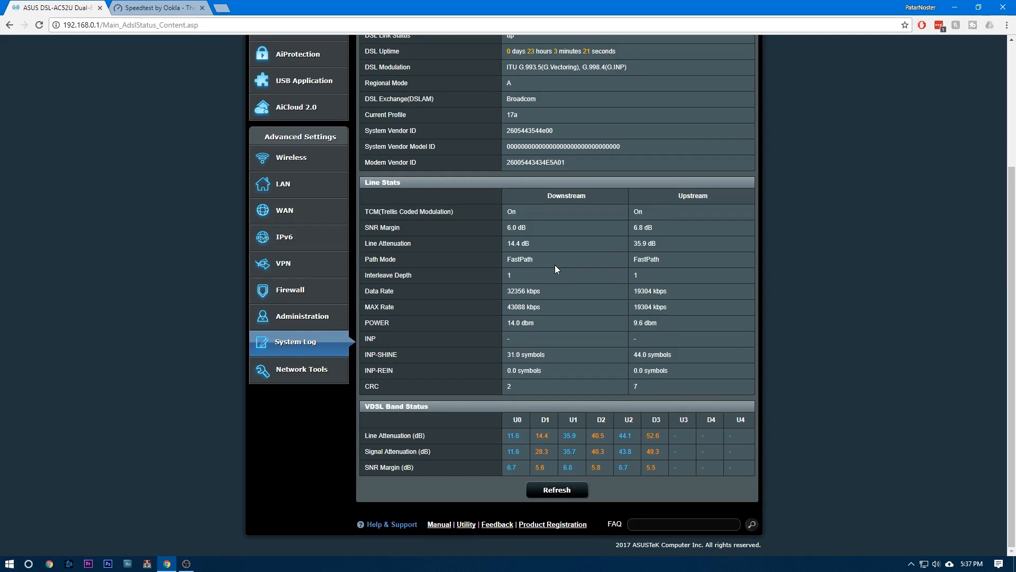
{"action": "left_click", "coordinate": [556, 489]}
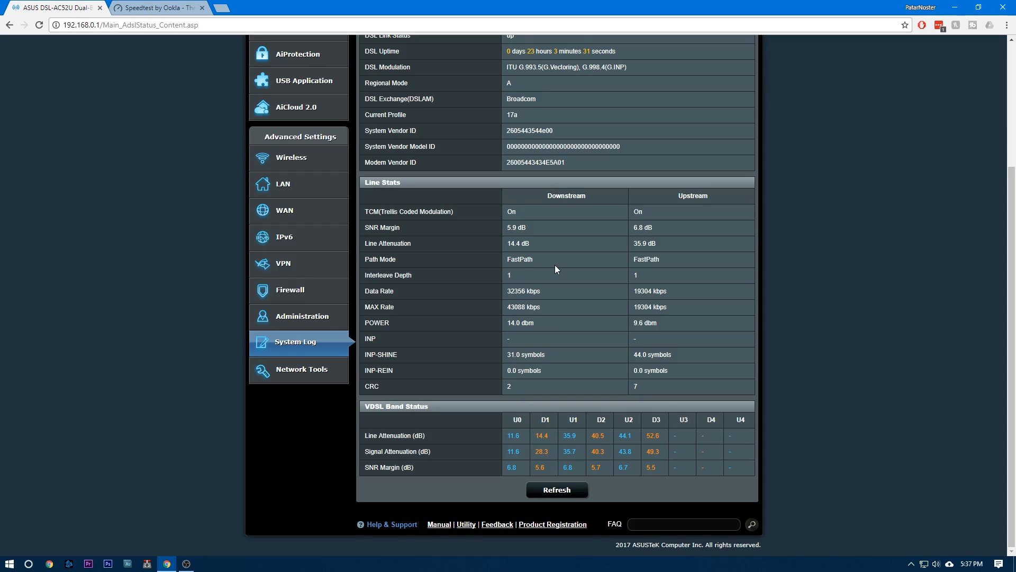
{"action": "left_click", "coordinate": [556, 489]}
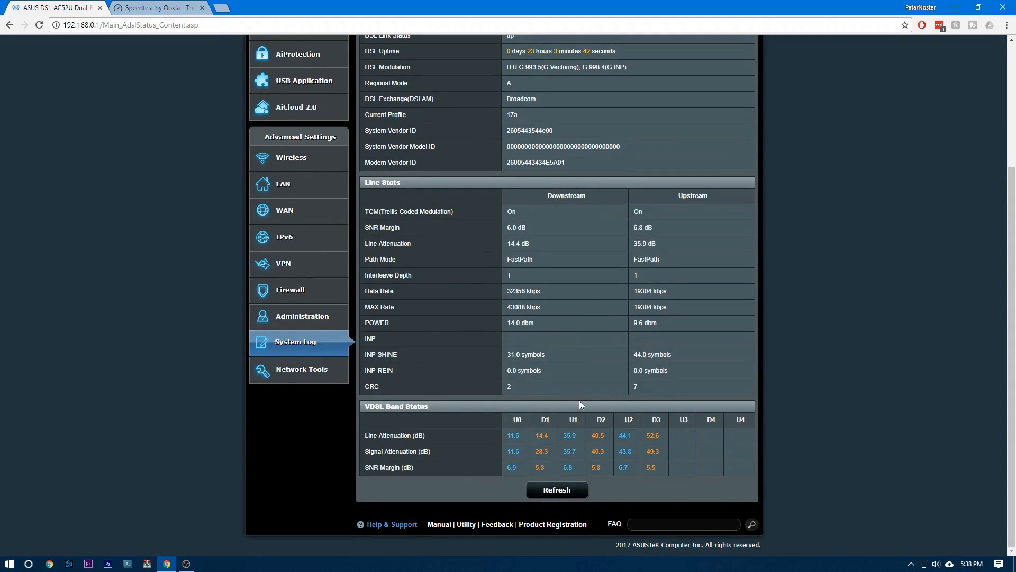